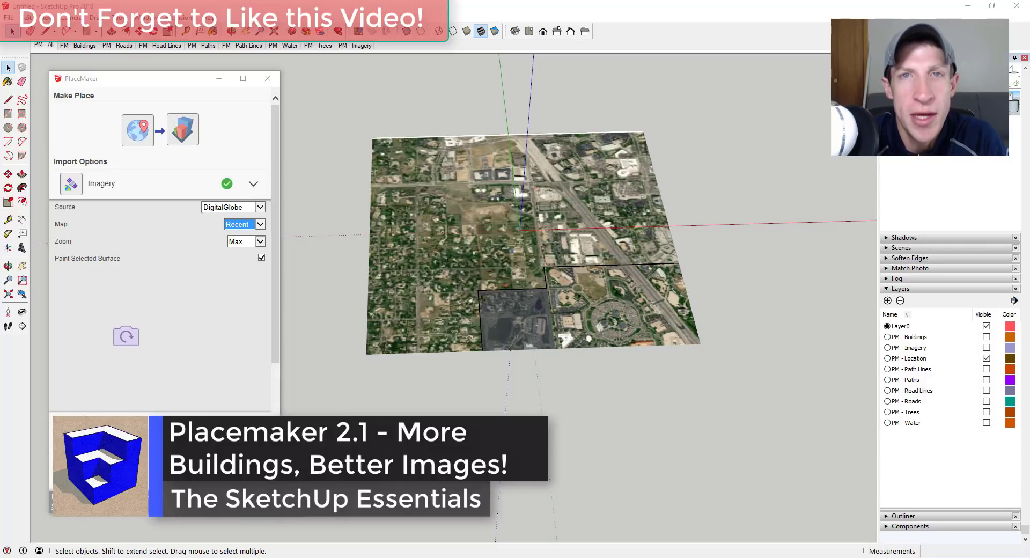
Step: Make the PM path lines, road lines and roads layers visible over the imagery
scroll("down", 3)
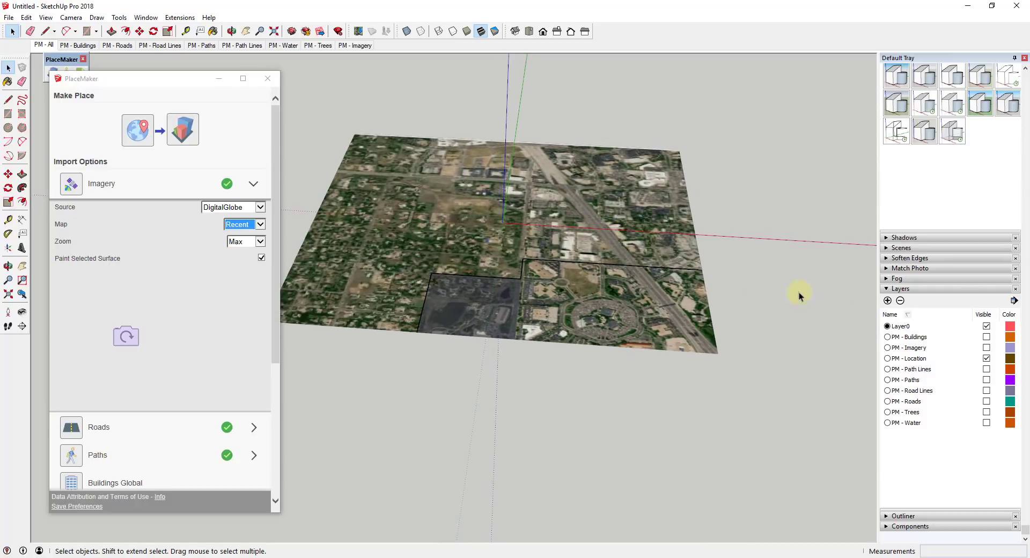
left_click(986, 369)
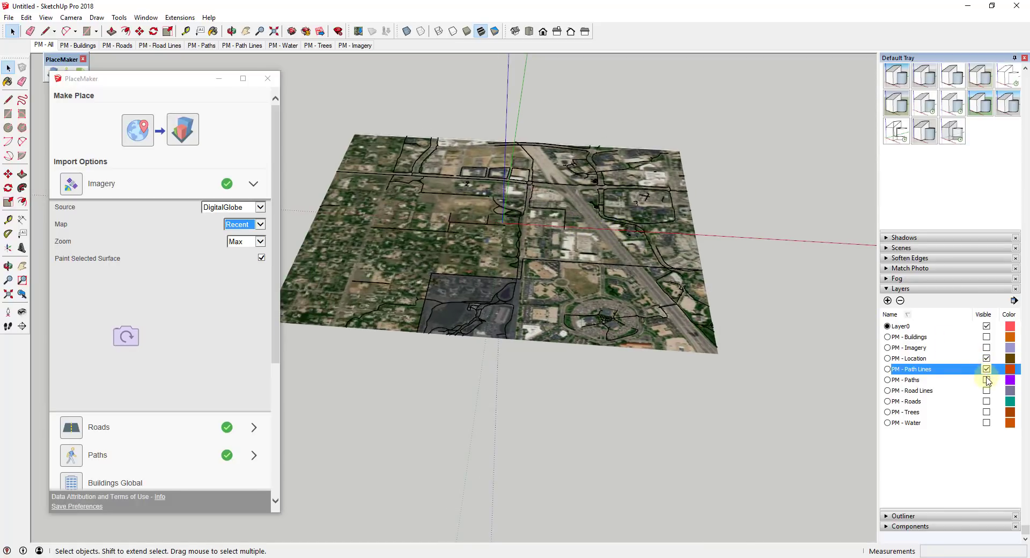
left_click(985, 401)
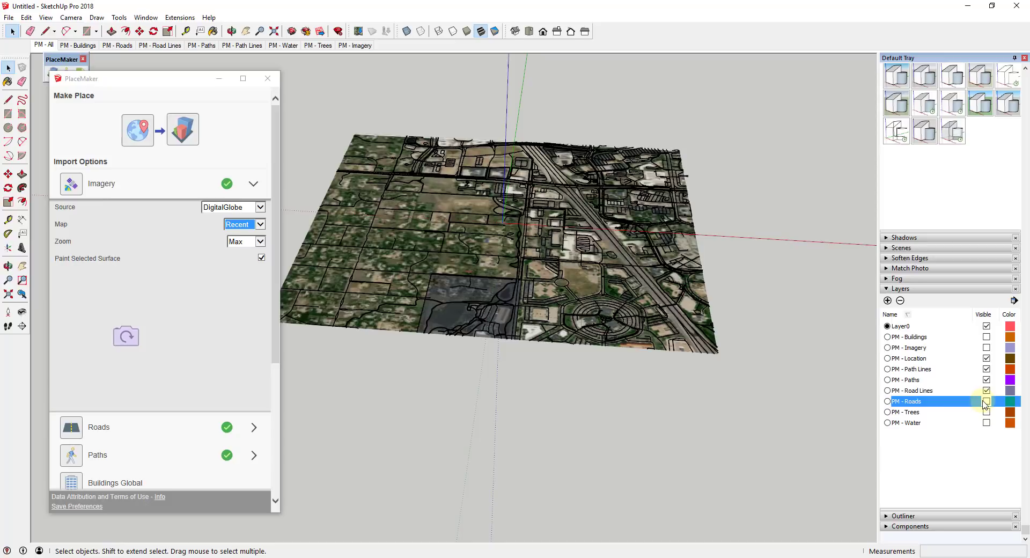
left_click(986, 423)
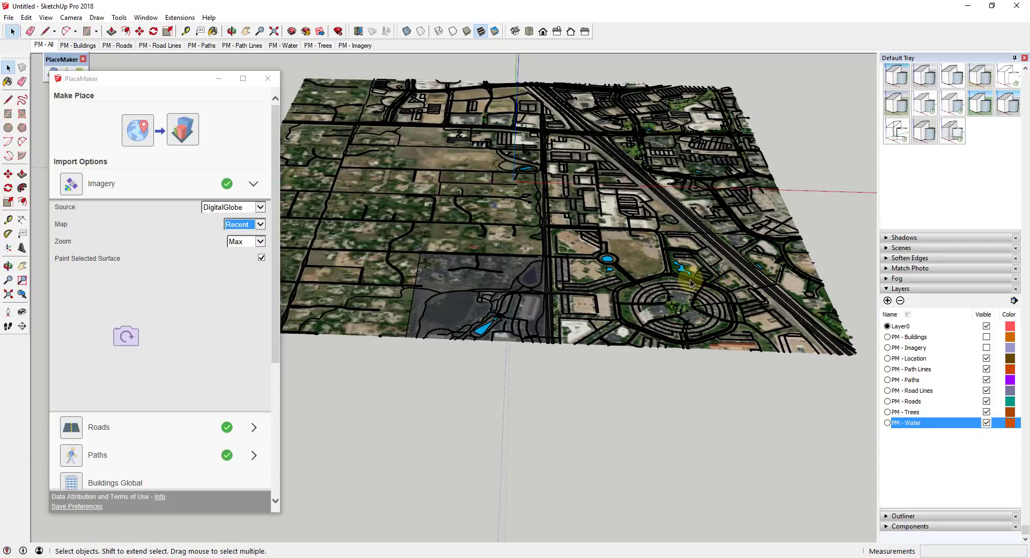
mouse_move(715, 261)
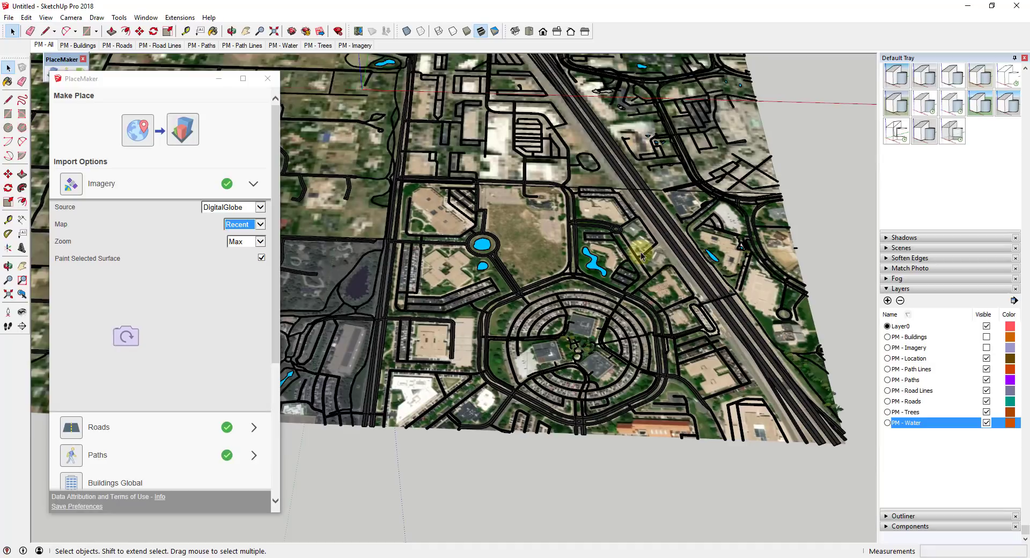
mouse_move(756, 309)
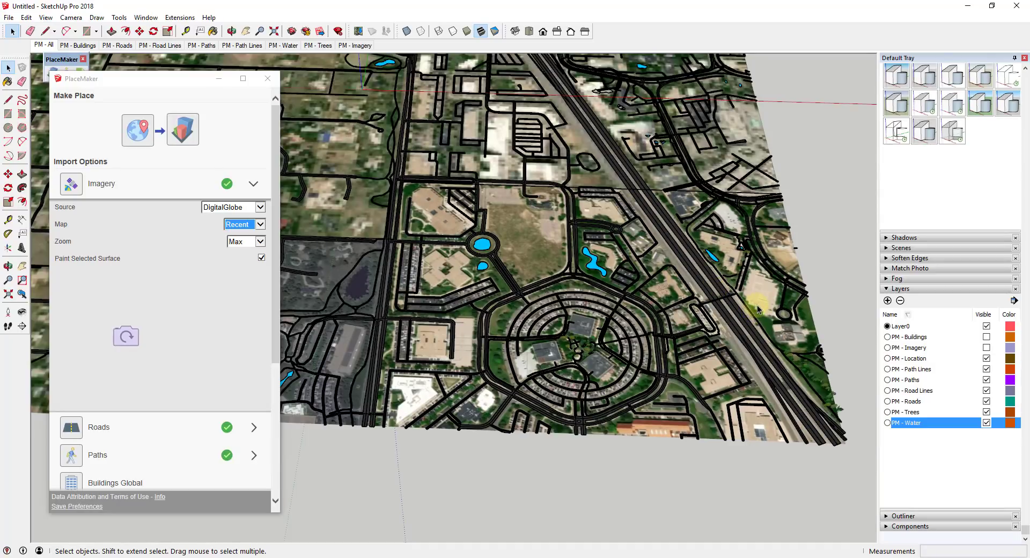
mouse_move(770, 303)
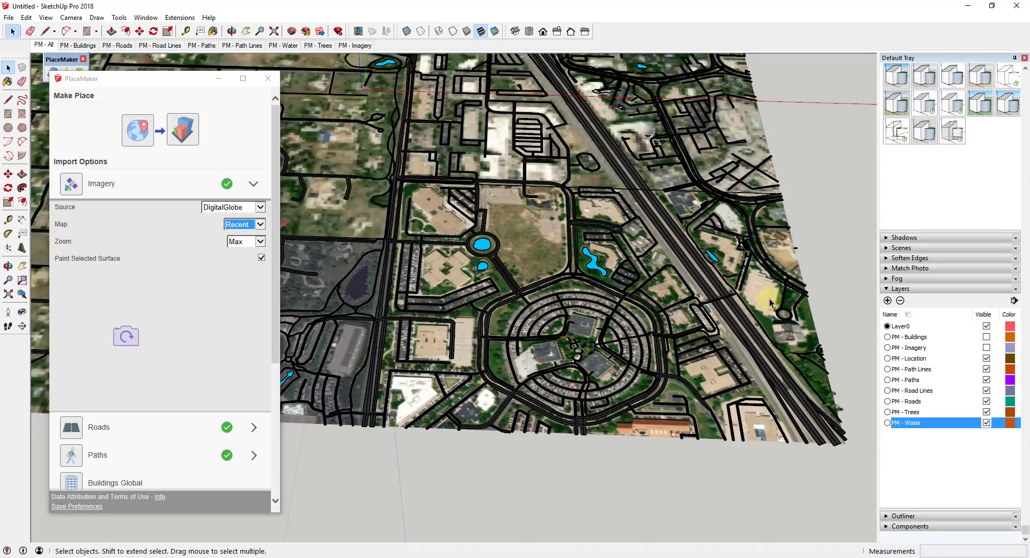
mouse_move(759, 296)
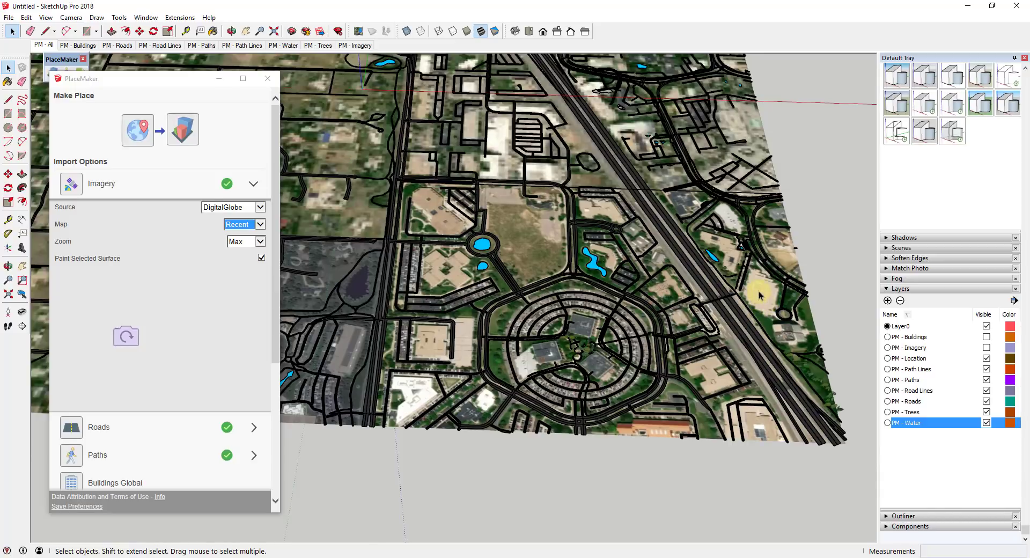
mouse_move(757, 278)
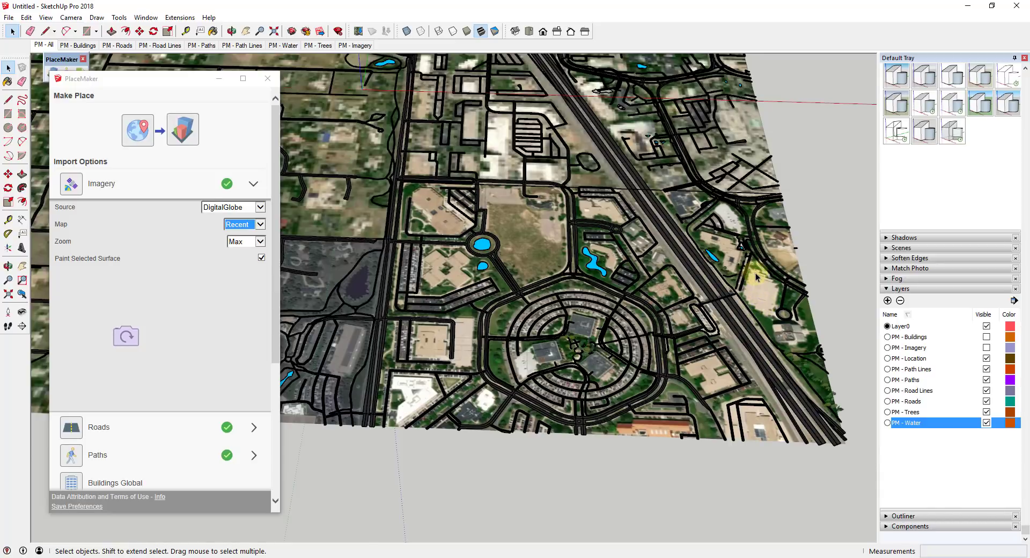
mouse_move(777, 279)
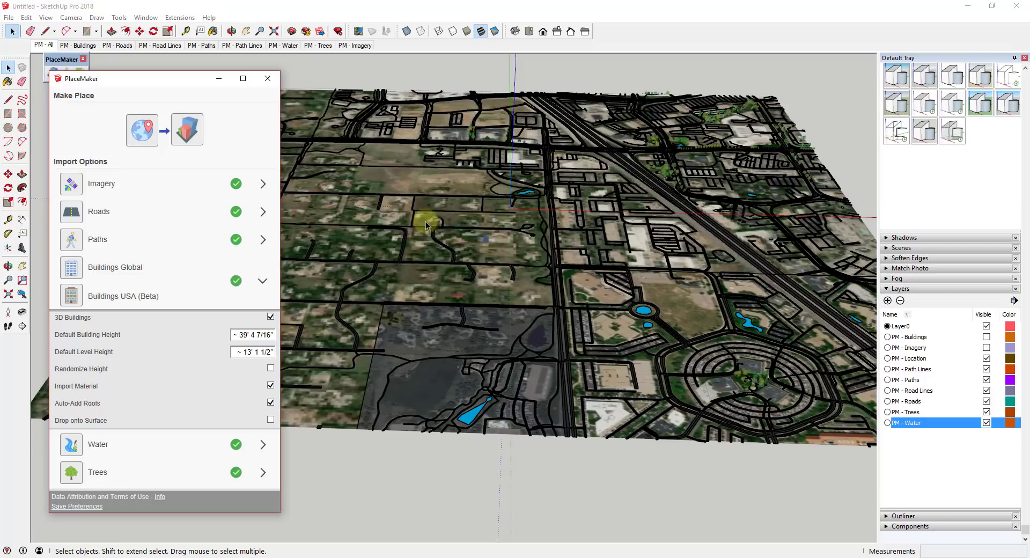
mouse_move(263, 281)
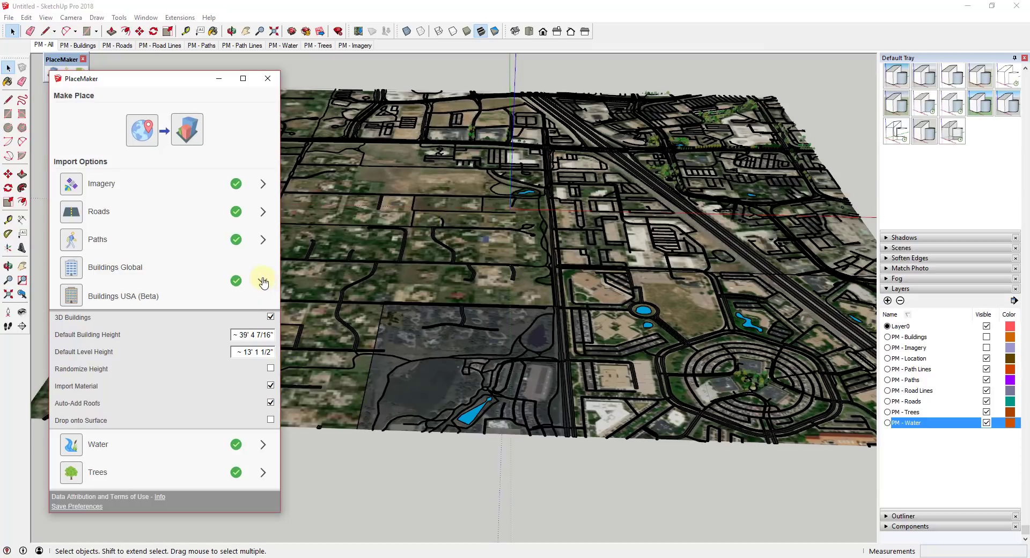
mouse_move(72, 276)
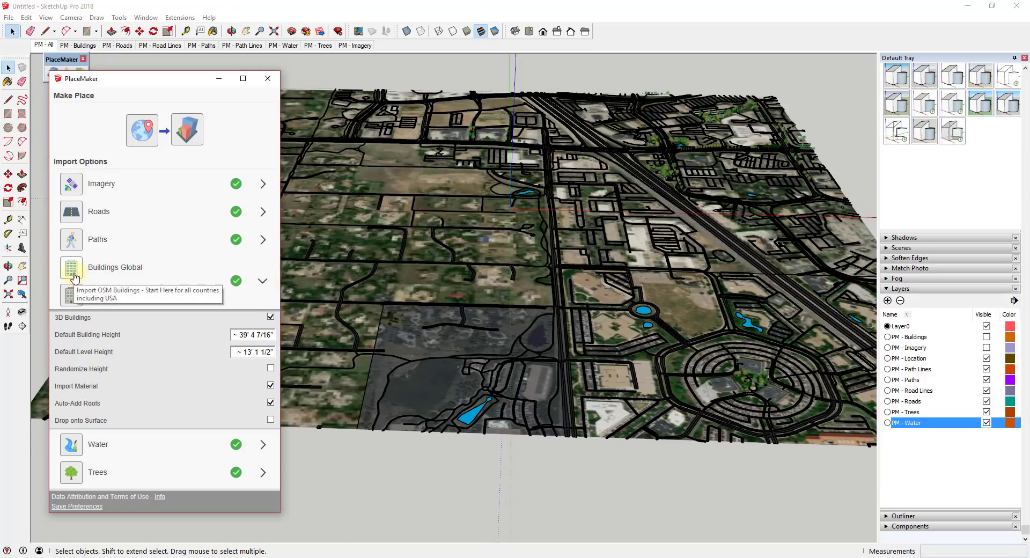
Step: Reveal the imported 3D buildings by making the PM - Buildings layer visible
left_click(70, 271)
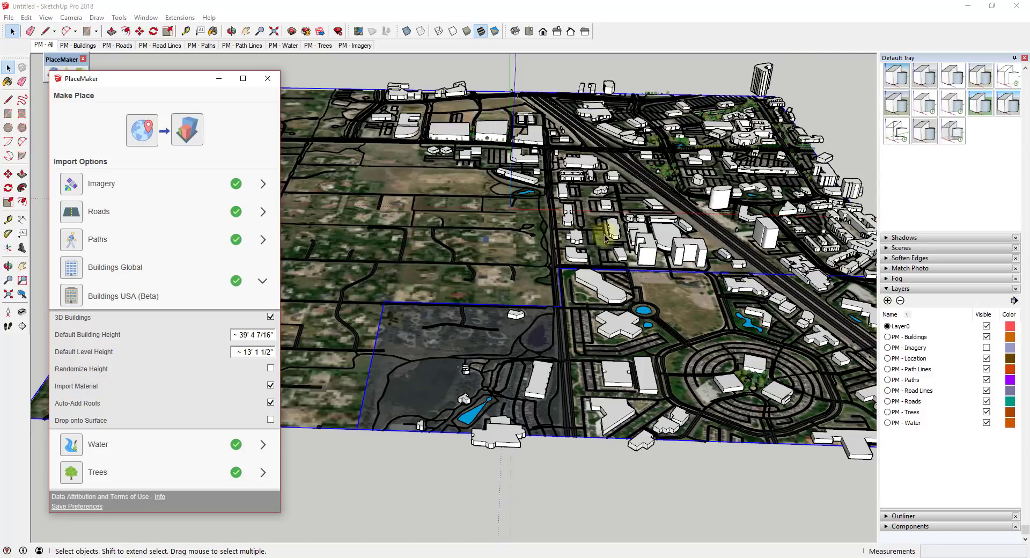
mouse_move(400, 216)
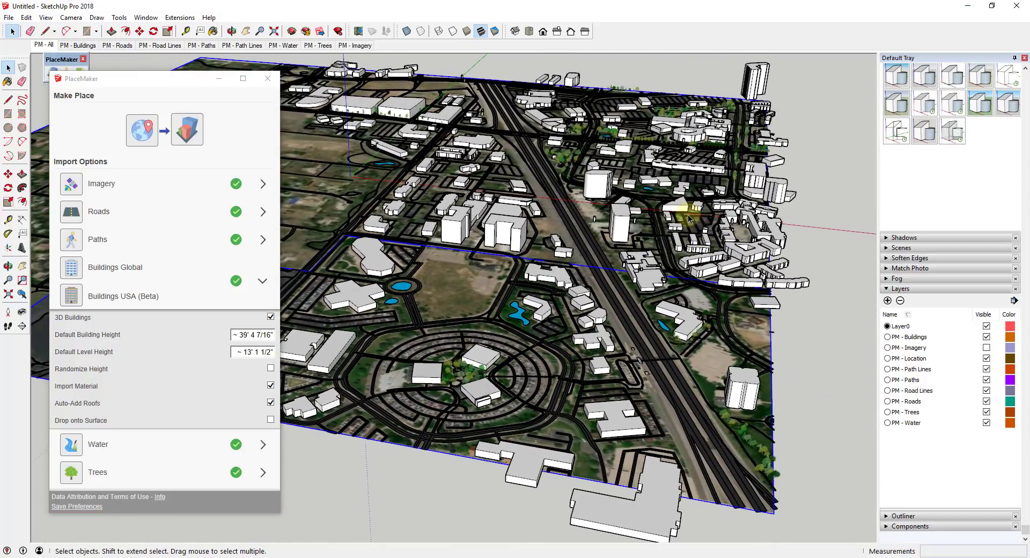
mouse_move(755, 152)
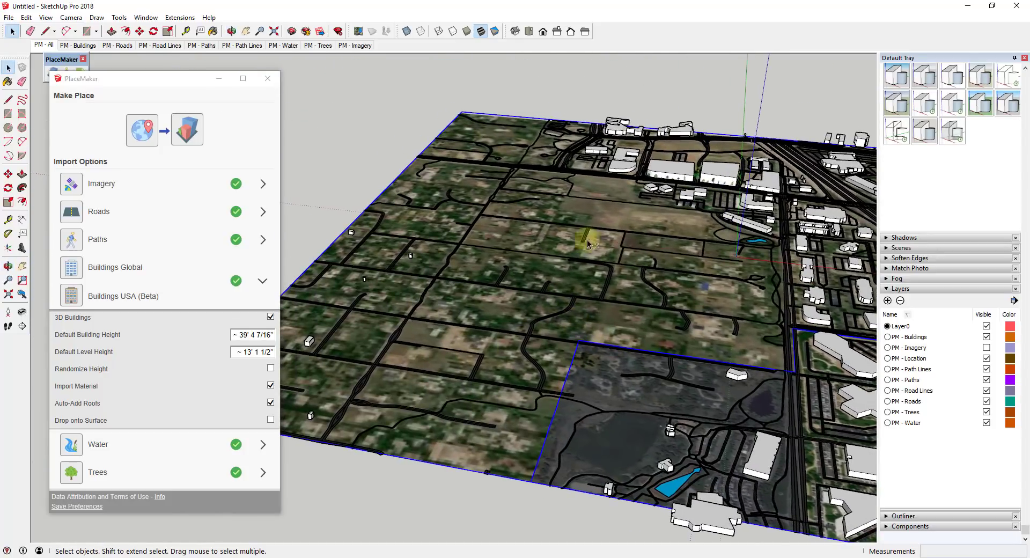
mouse_move(741, 232)
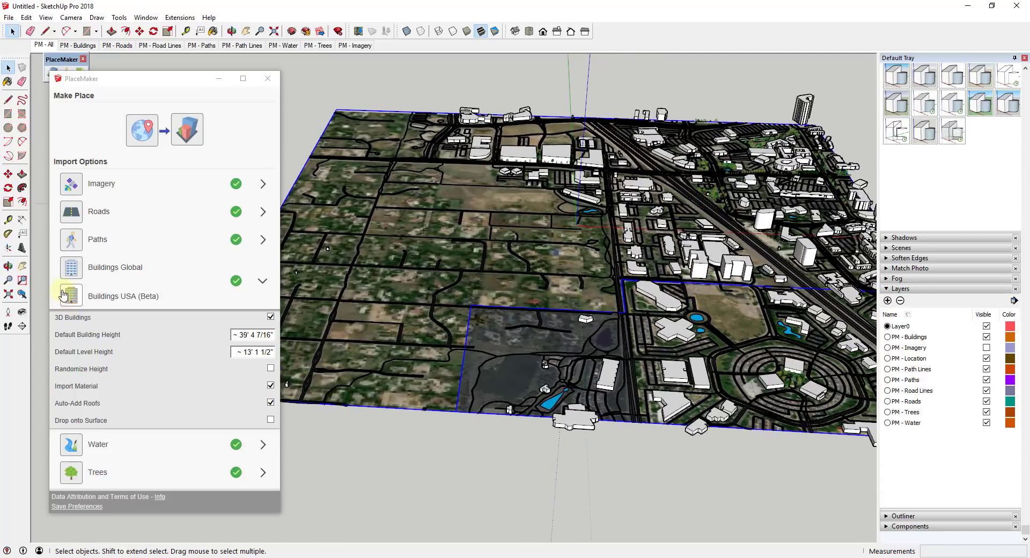
mouse_move(69, 296)
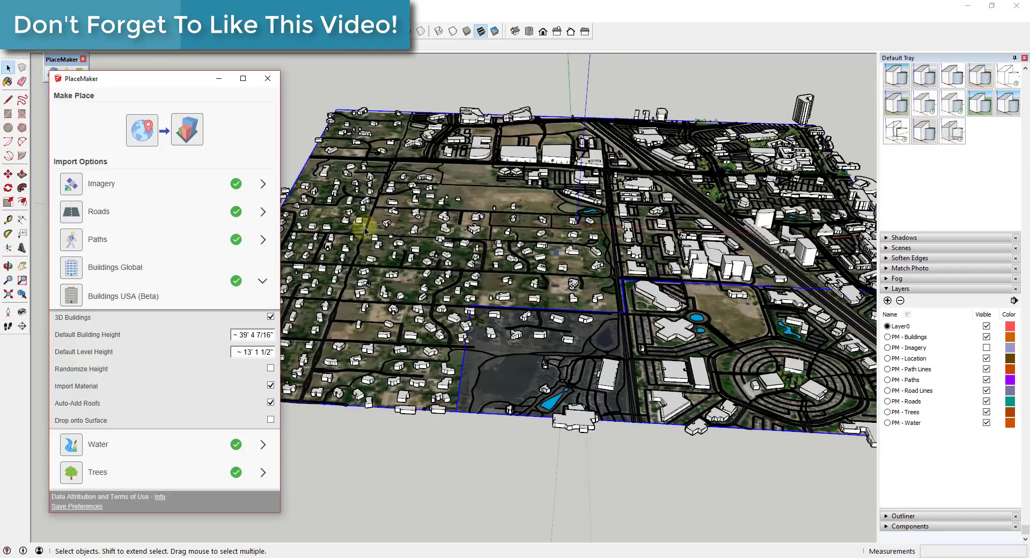
mouse_move(601, 278)
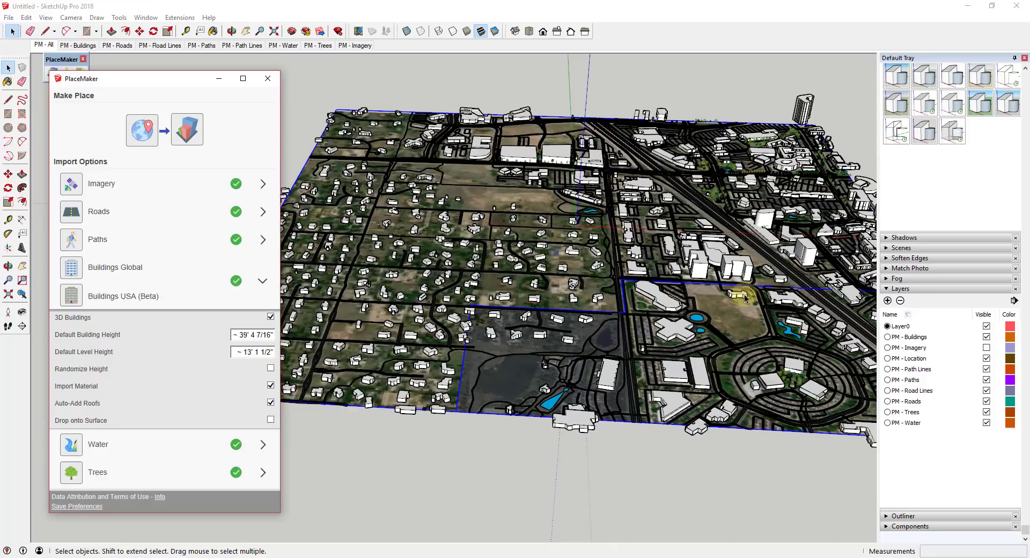
mouse_move(632, 252)
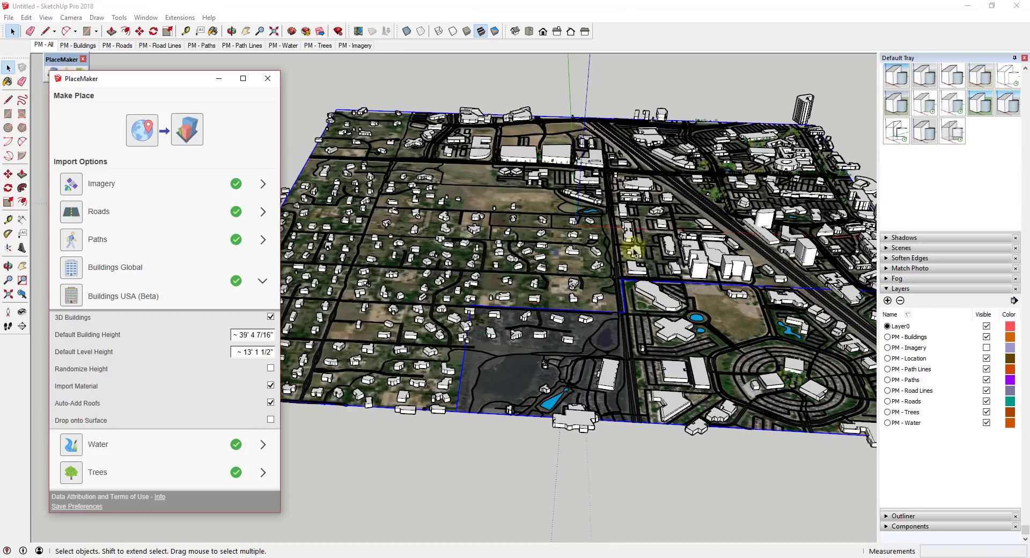
mouse_move(477, 203)
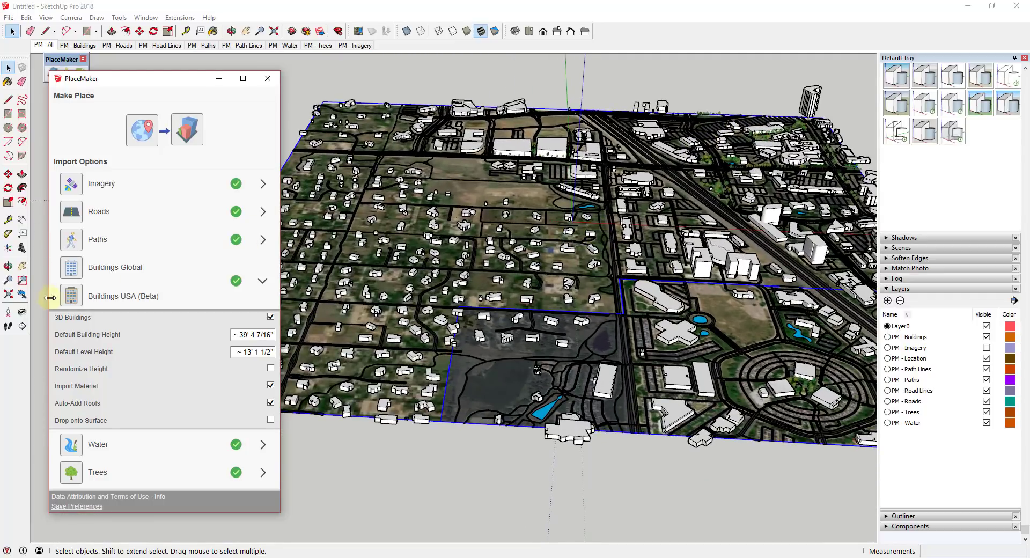
mouse_move(71, 296)
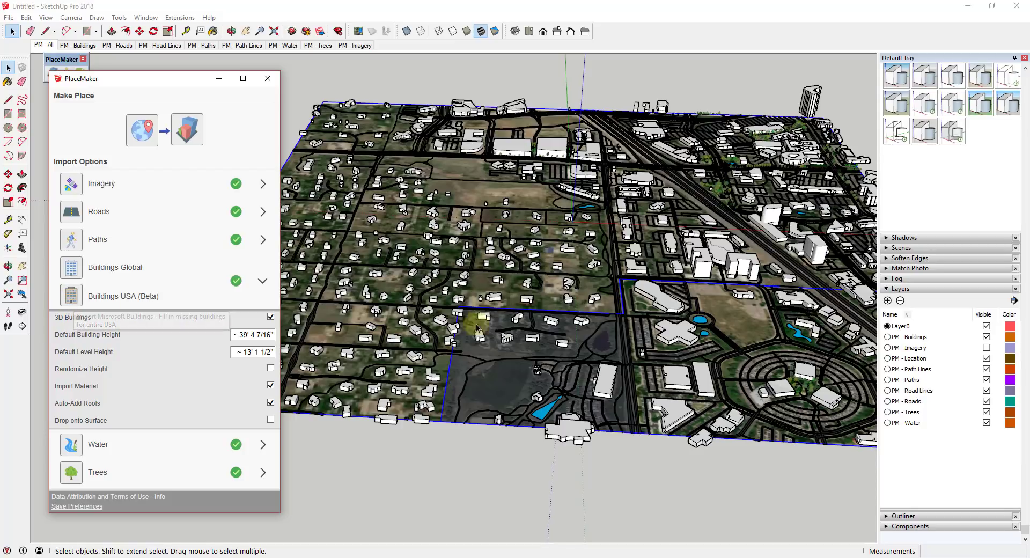
mouse_move(551, 306)
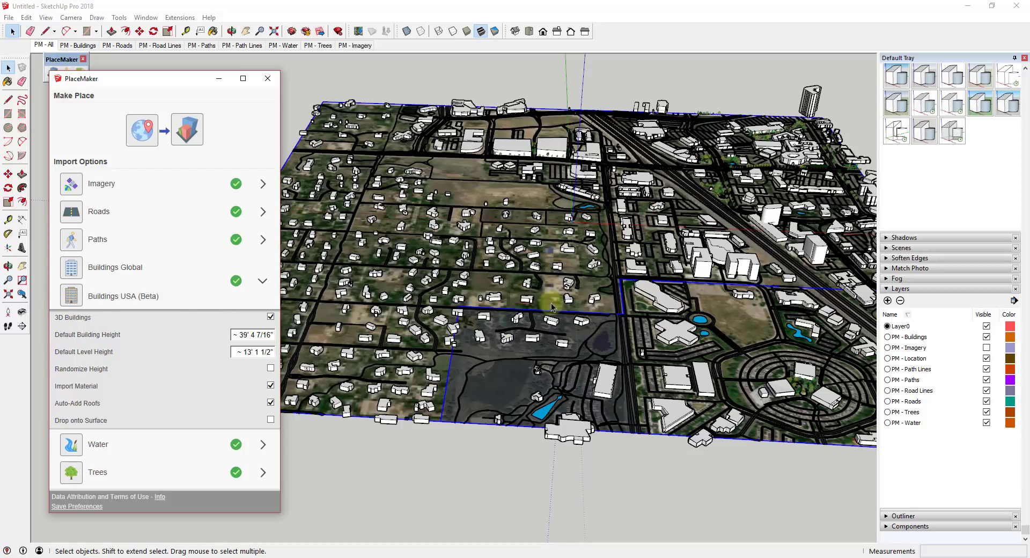
mouse_move(470, 279)
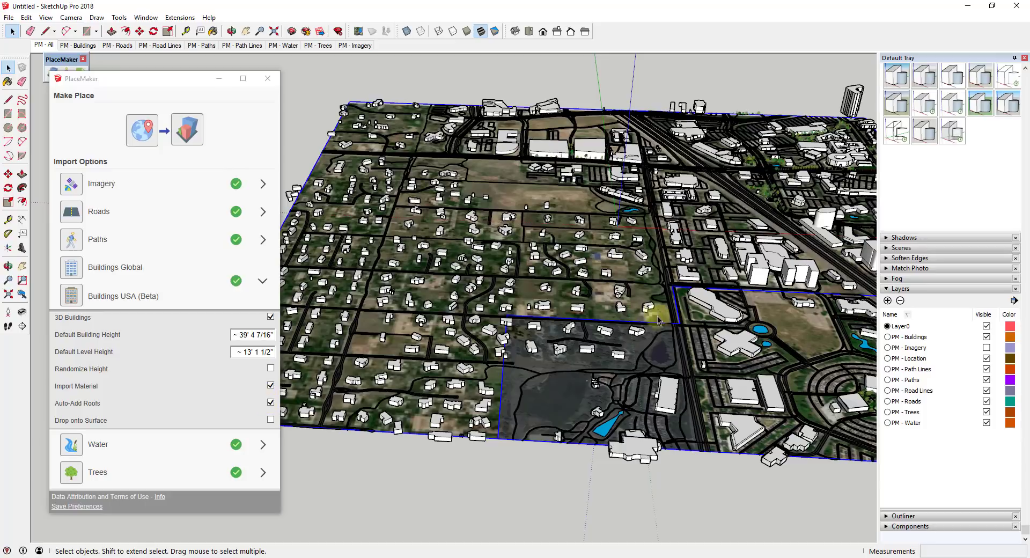
mouse_move(557, 338)
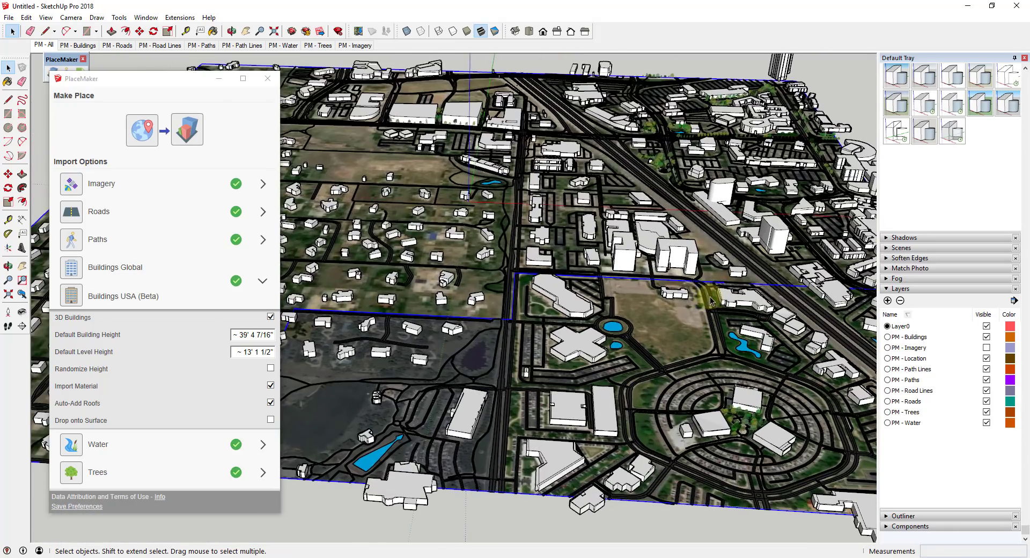
mouse_move(610, 367)
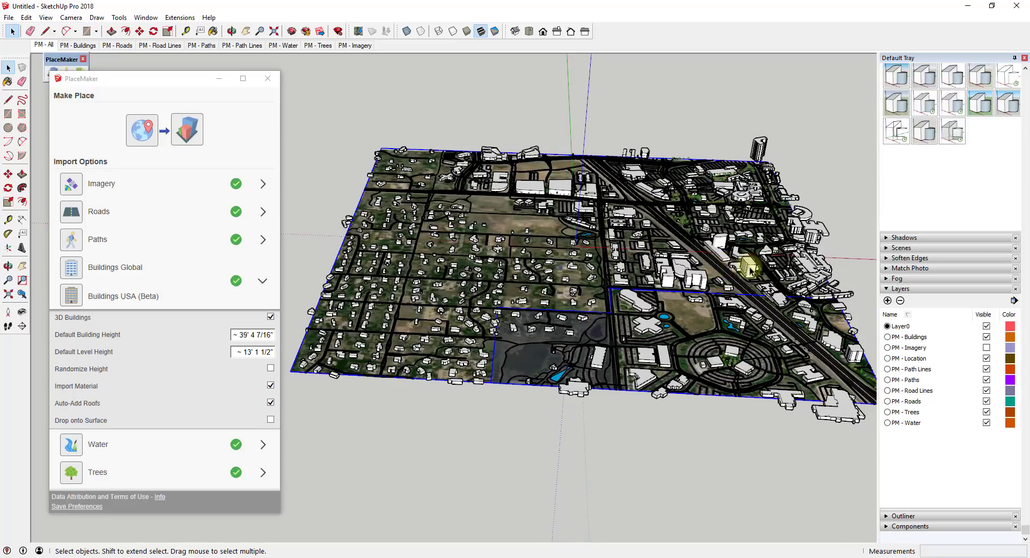
mouse_move(715, 304)
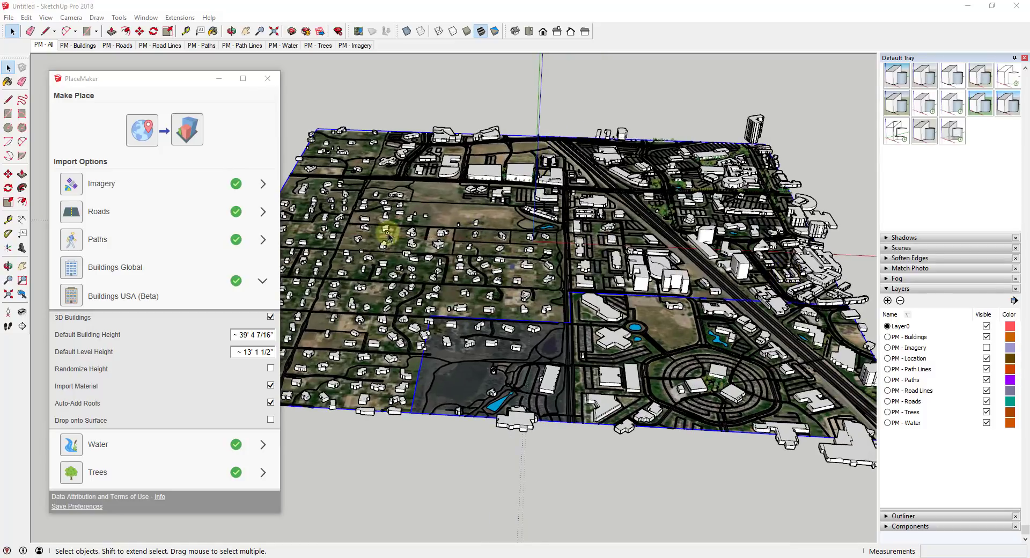
mouse_move(613, 297)
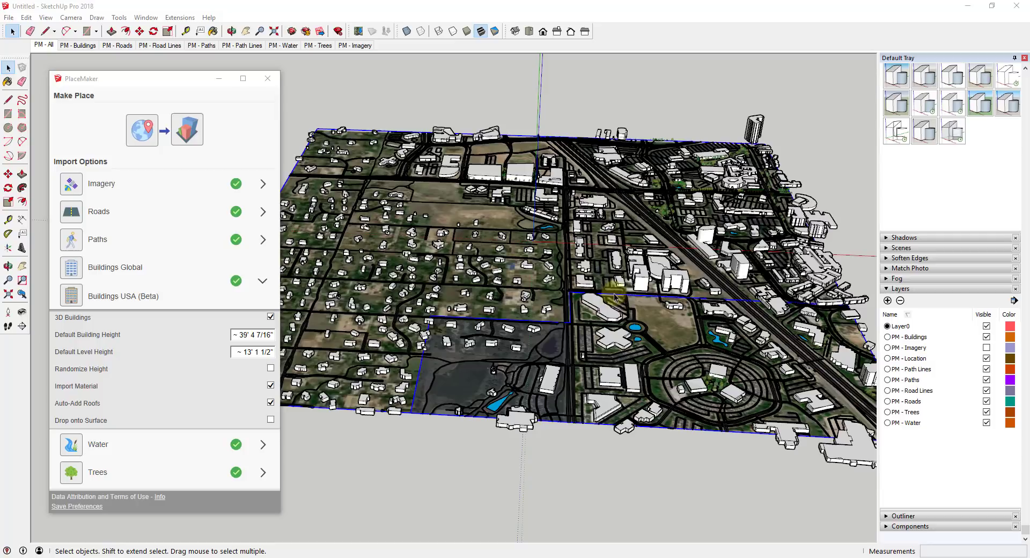
mouse_move(721, 353)
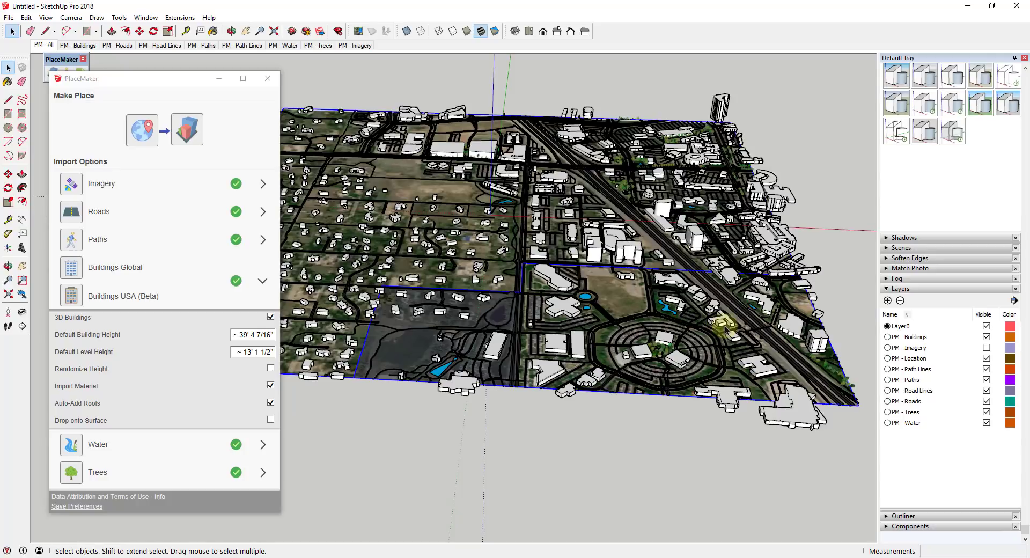
Step: Hide the imported PlaceMaker city layers so only the aerial imagery remains
left_click(987, 336)
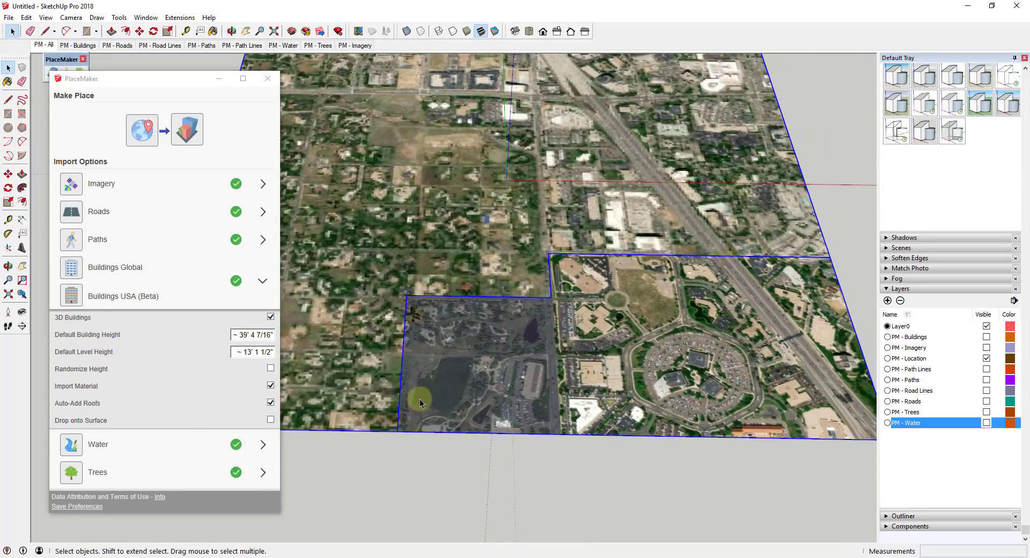
mouse_move(581, 269)
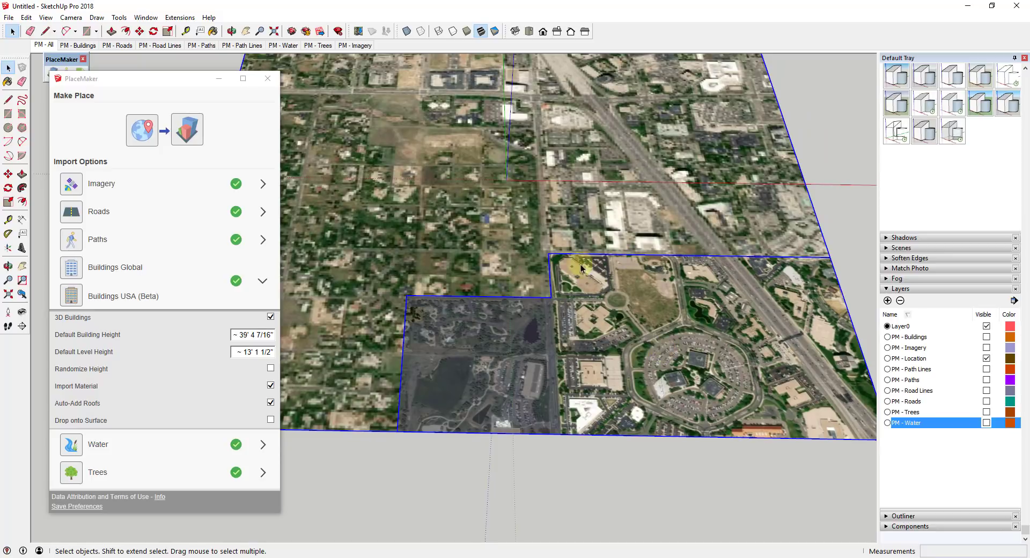
mouse_move(601, 303)
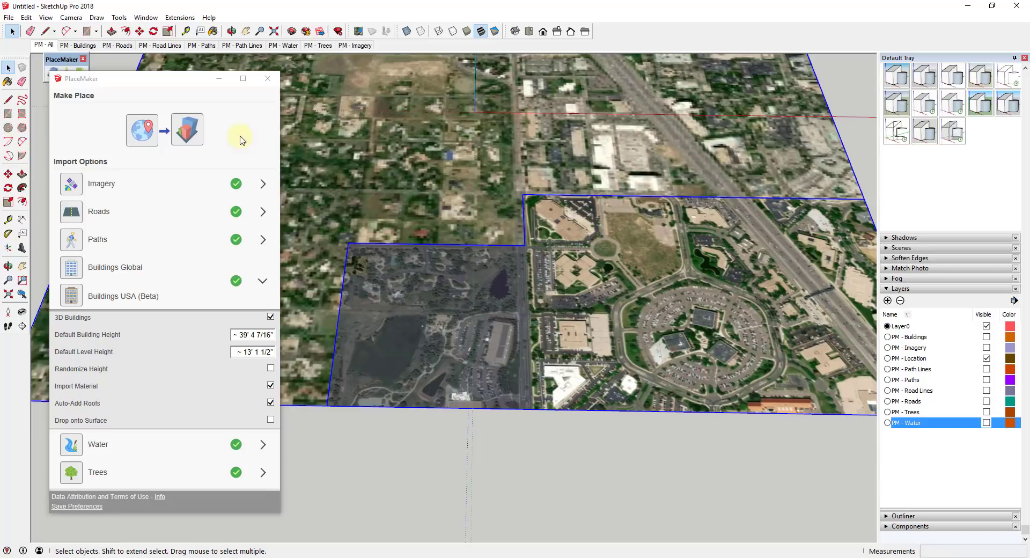
Step: Expand PlaceMaker's Imagery section and list the DigitalGlobe / Nearmap sources
left_click(263, 183)
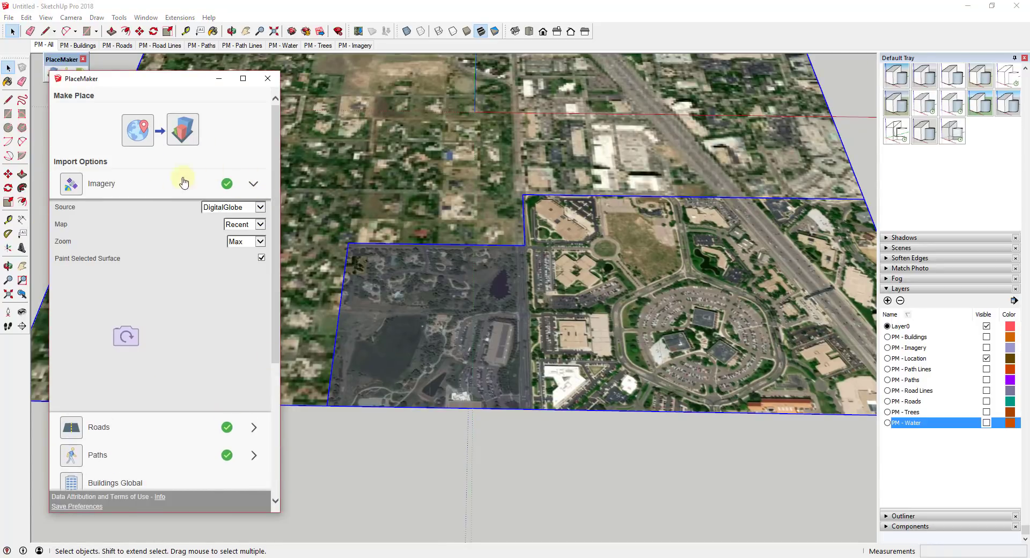
mouse_move(175, 262)
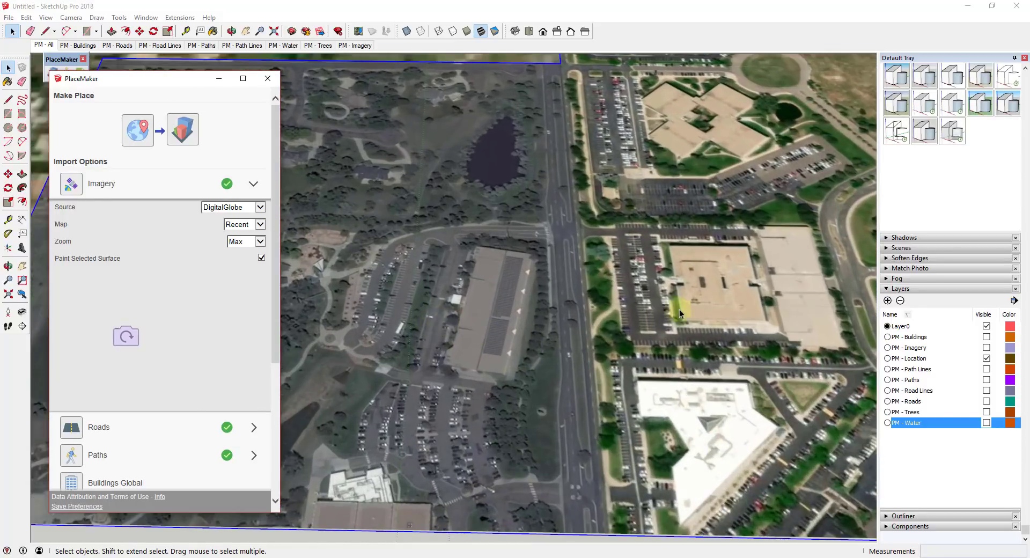
mouse_move(448, 307)
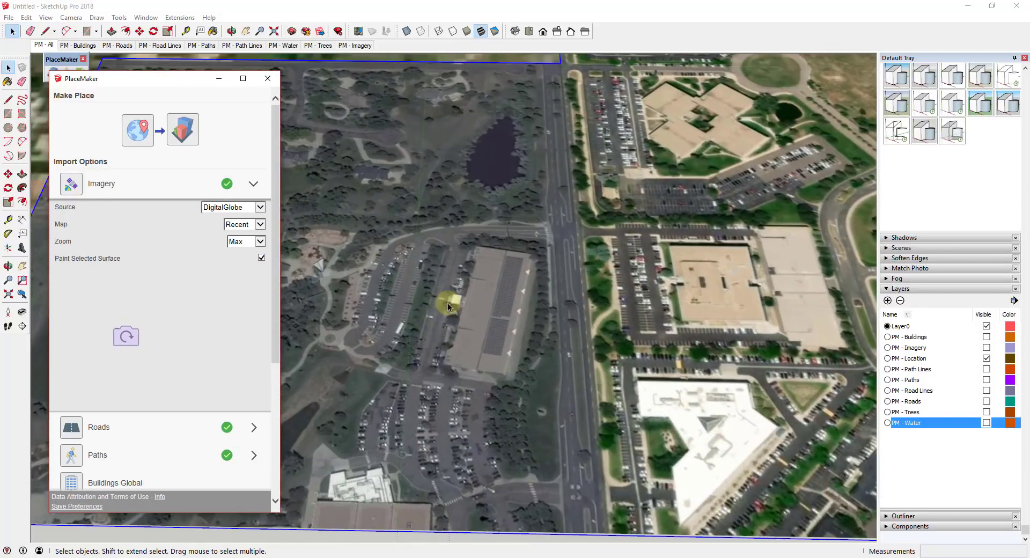
left_click(260, 207)
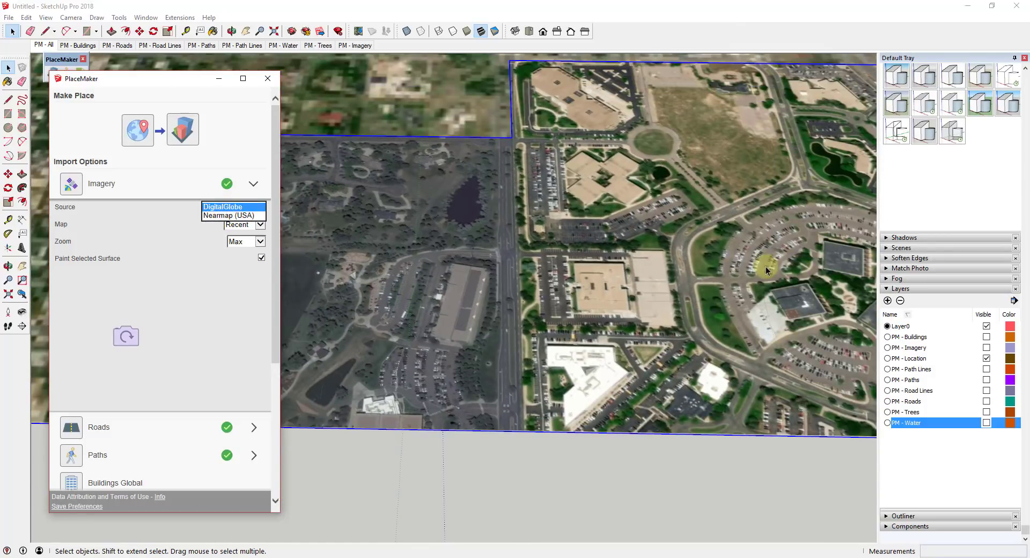
left_click(222, 206)
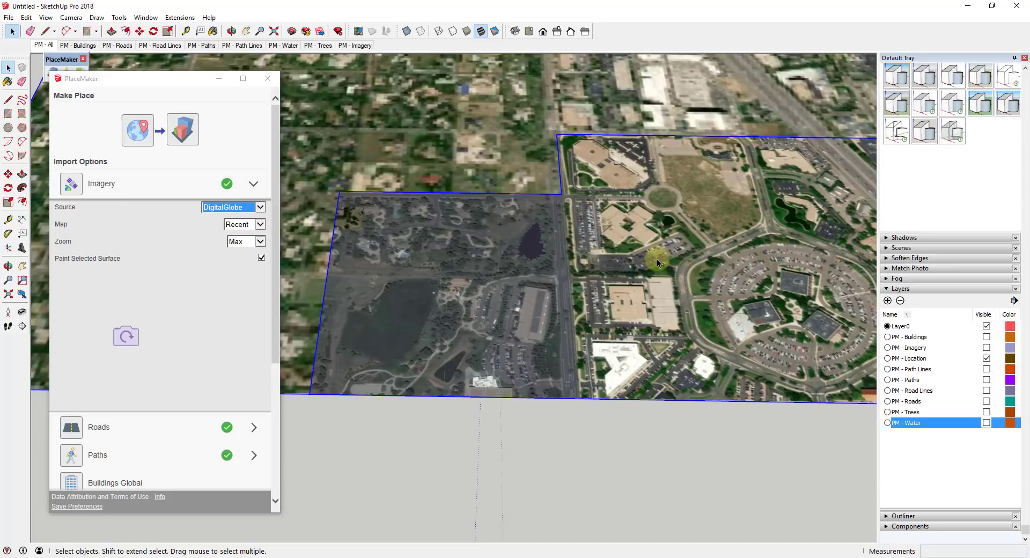
mouse_move(561, 354)
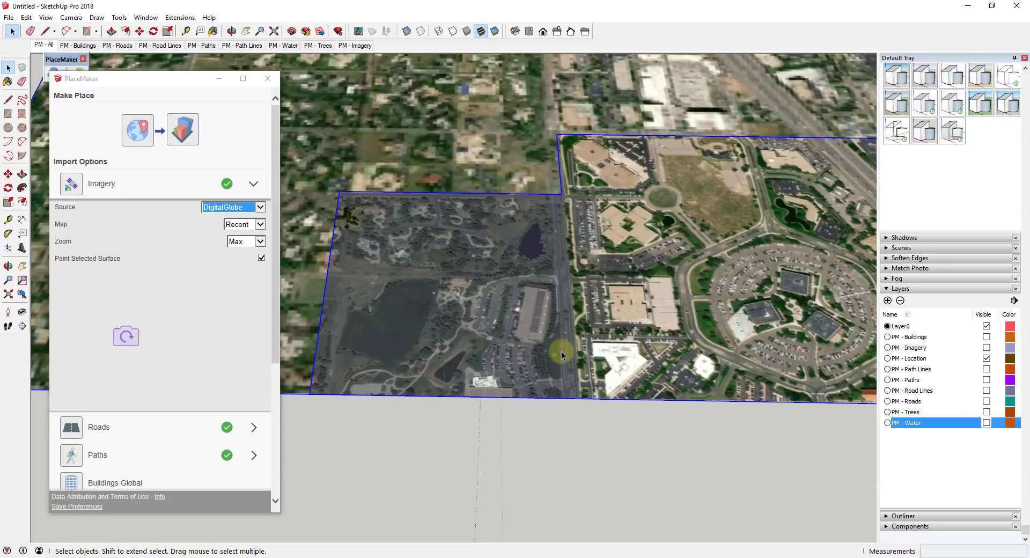
mouse_move(541, 337)
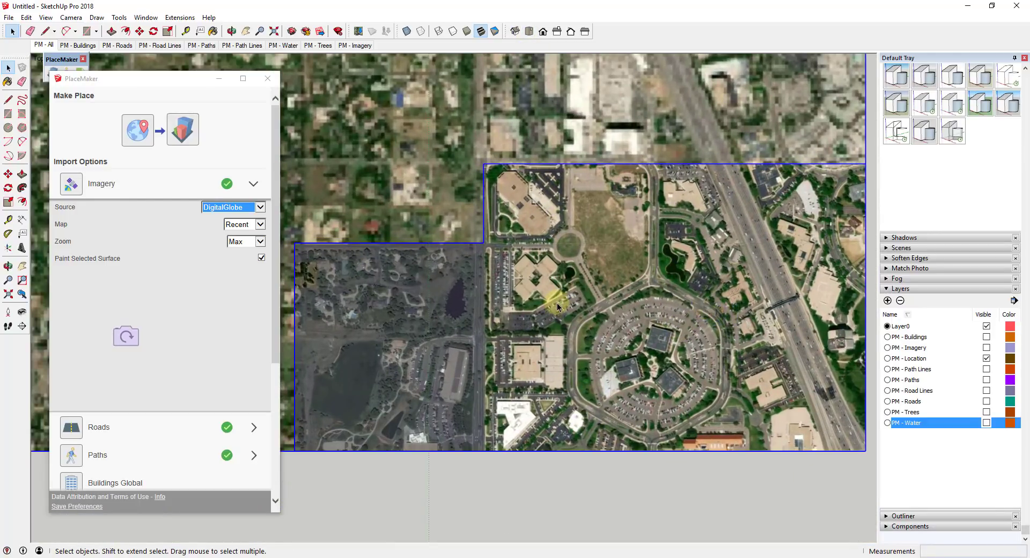
mouse_move(519, 281)
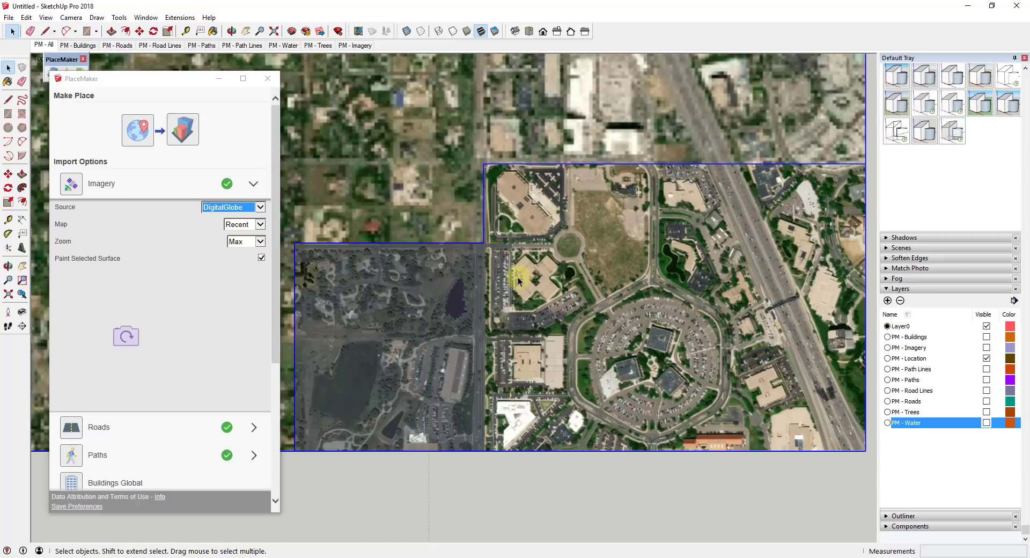
mouse_move(627, 338)
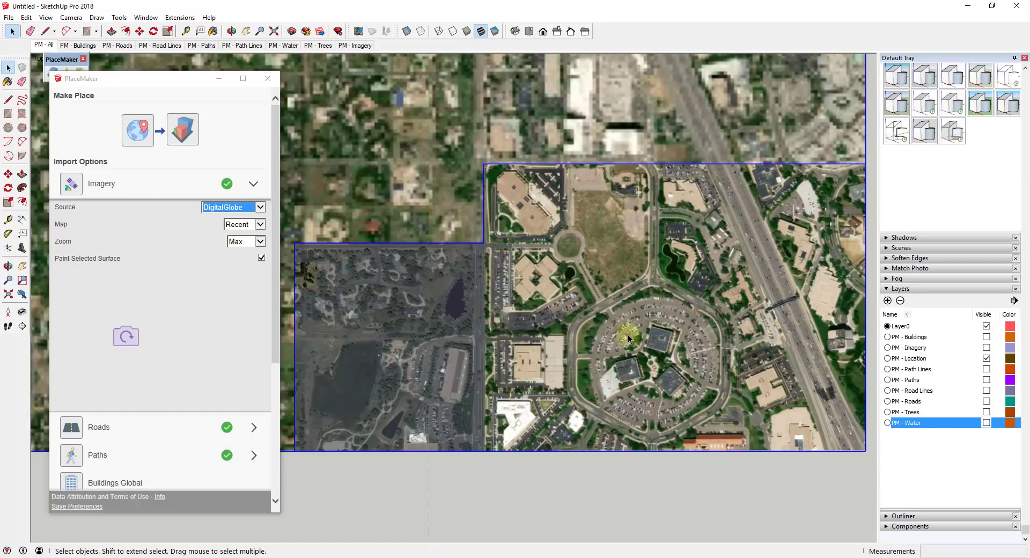
mouse_move(410, 346)
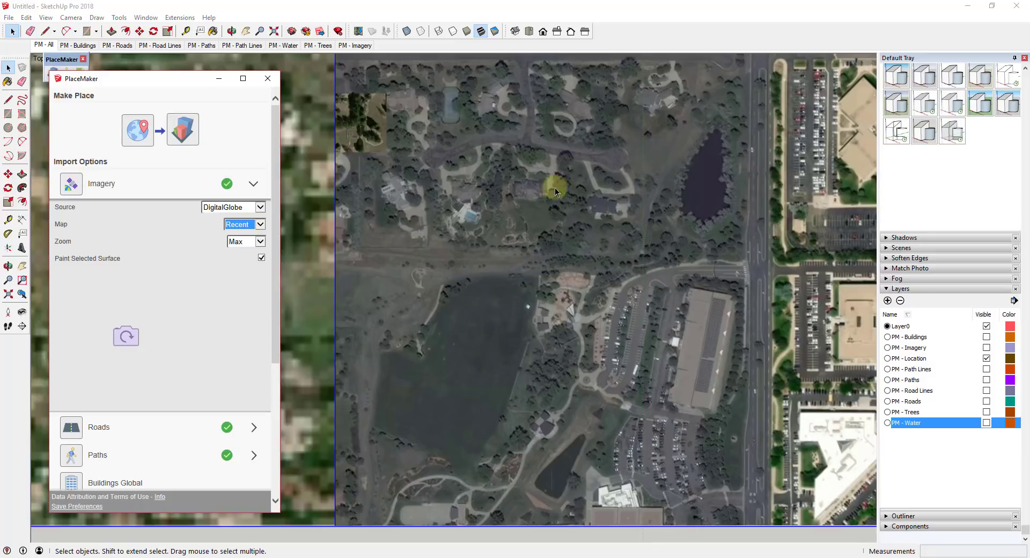
mouse_move(591, 278)
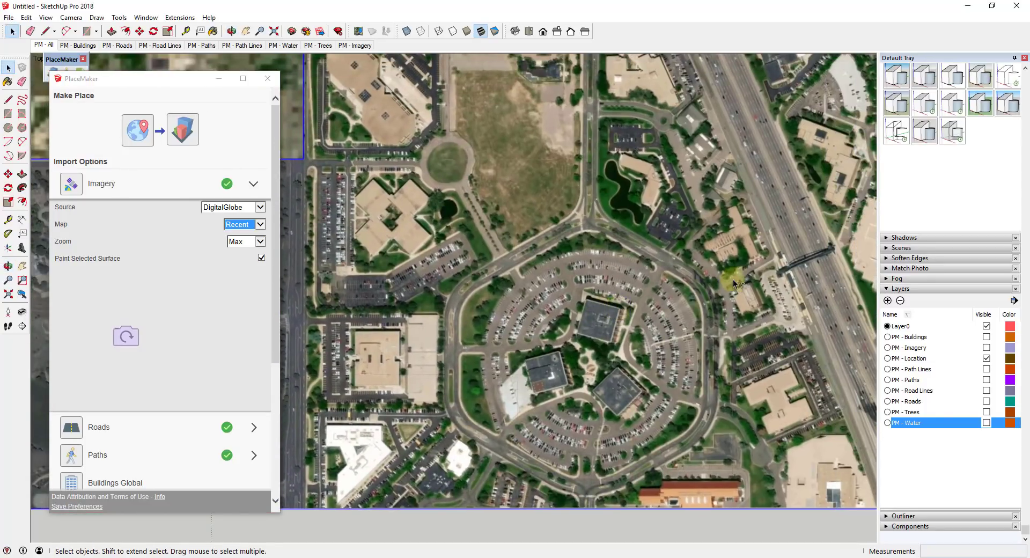
mouse_move(729, 223)
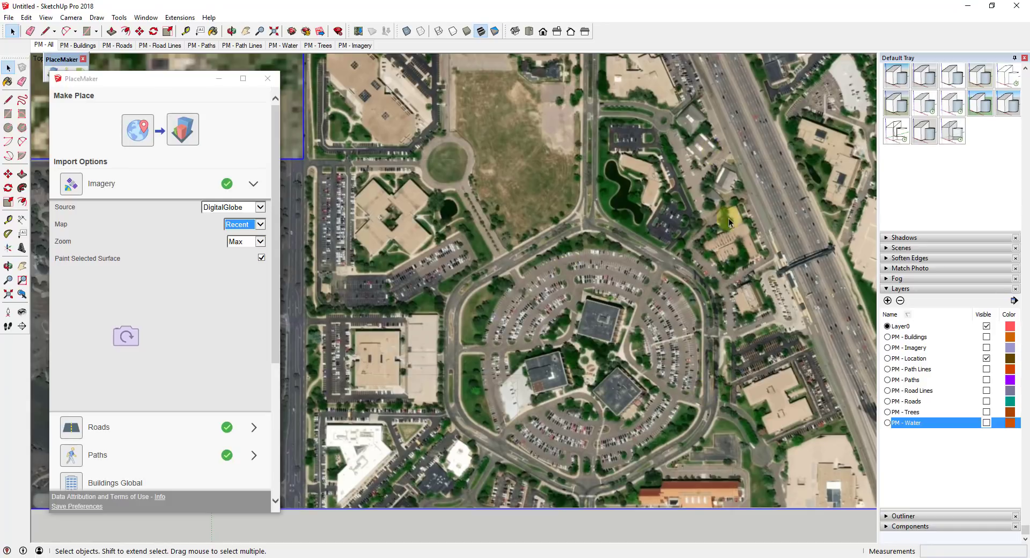
mouse_move(659, 268)
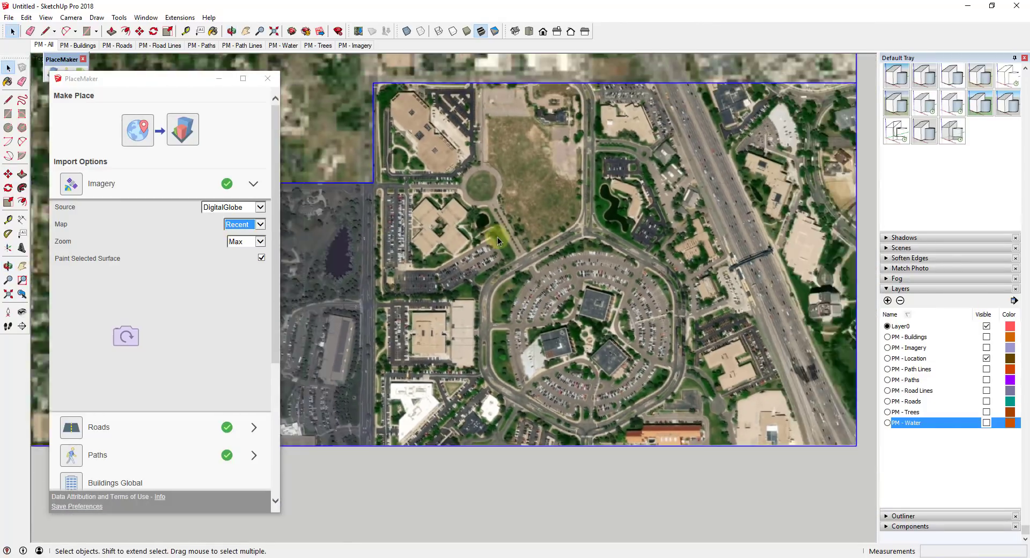
Step: Change the DigitalGlobe imagery map type from Recent to Premium
left_click(261, 224)
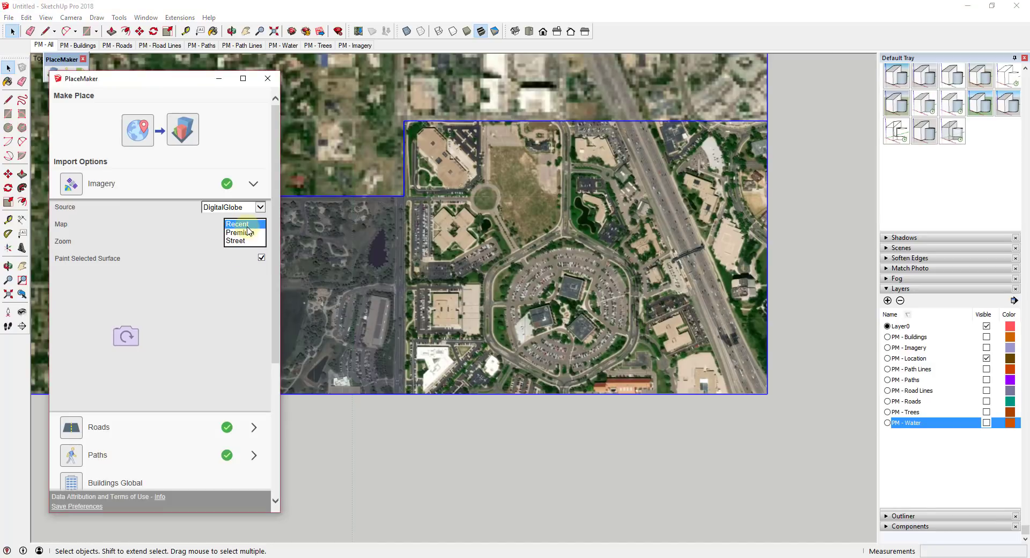
left_click(238, 232)
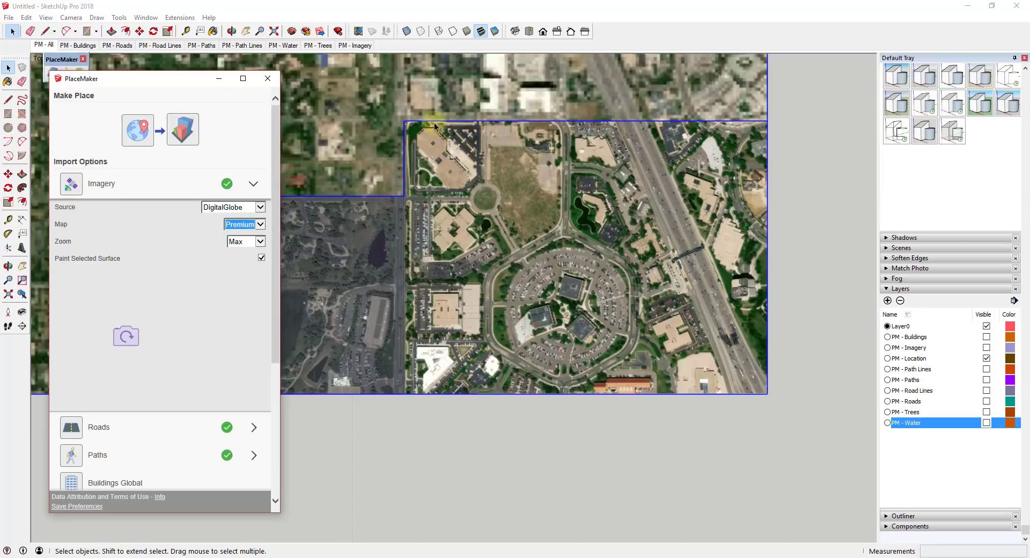
mouse_move(432, 209)
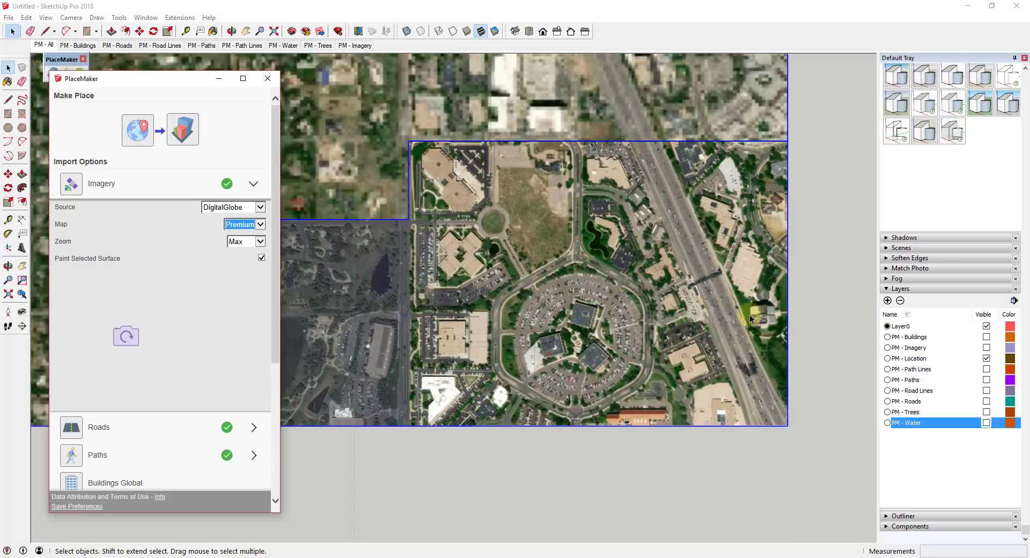
left_click(186, 129)
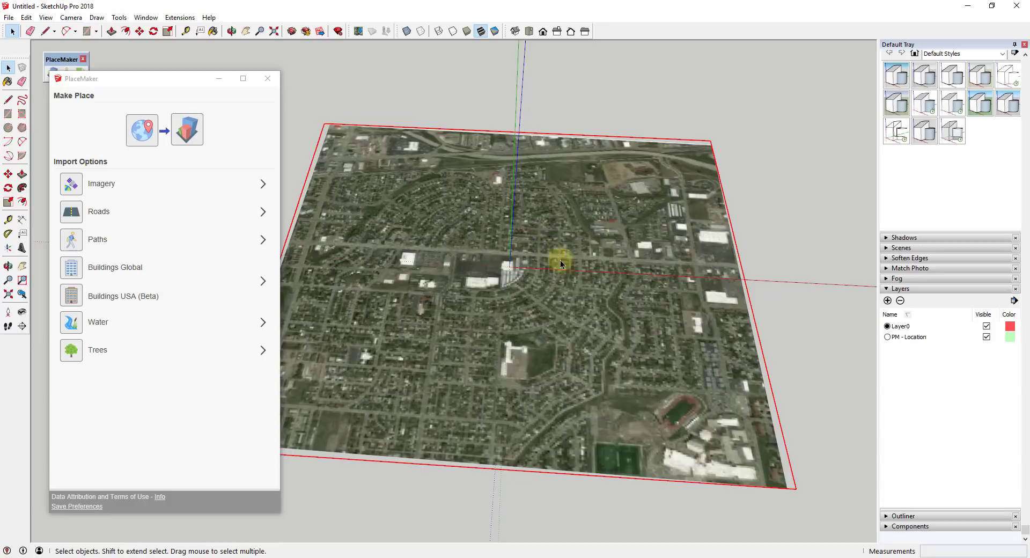
left_click_drag(561, 263, 538, 276)
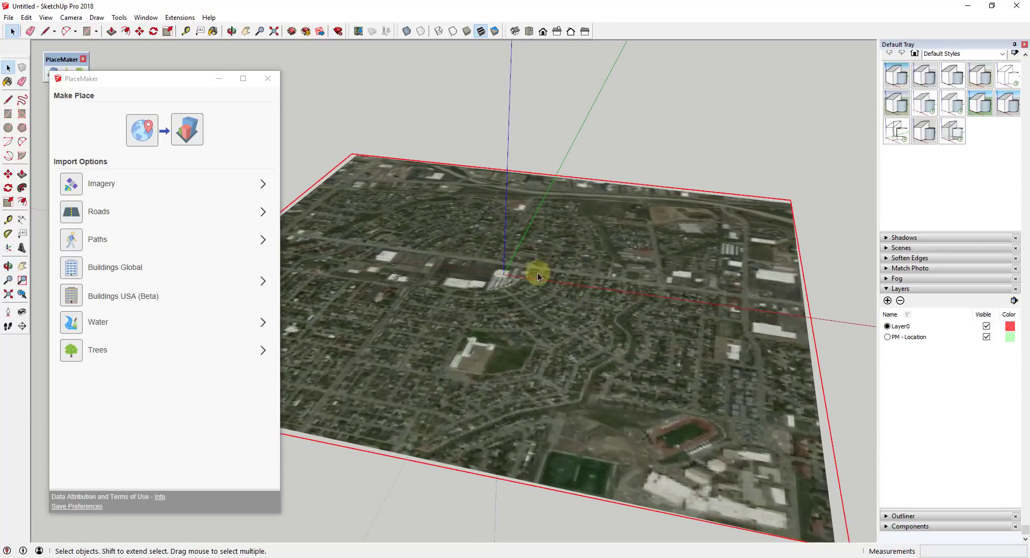
left_click_drag(539, 276, 568, 289)
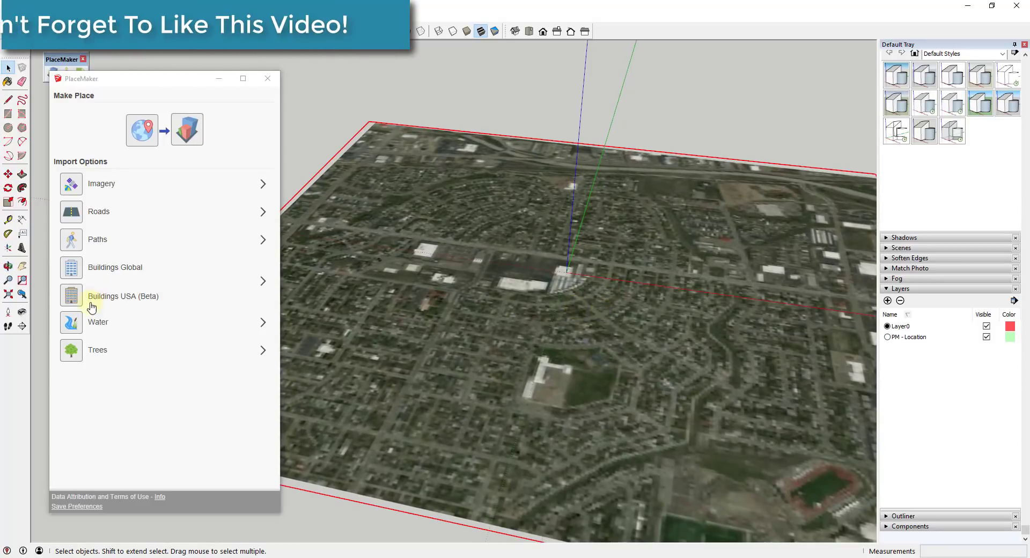
mouse_move(71, 273)
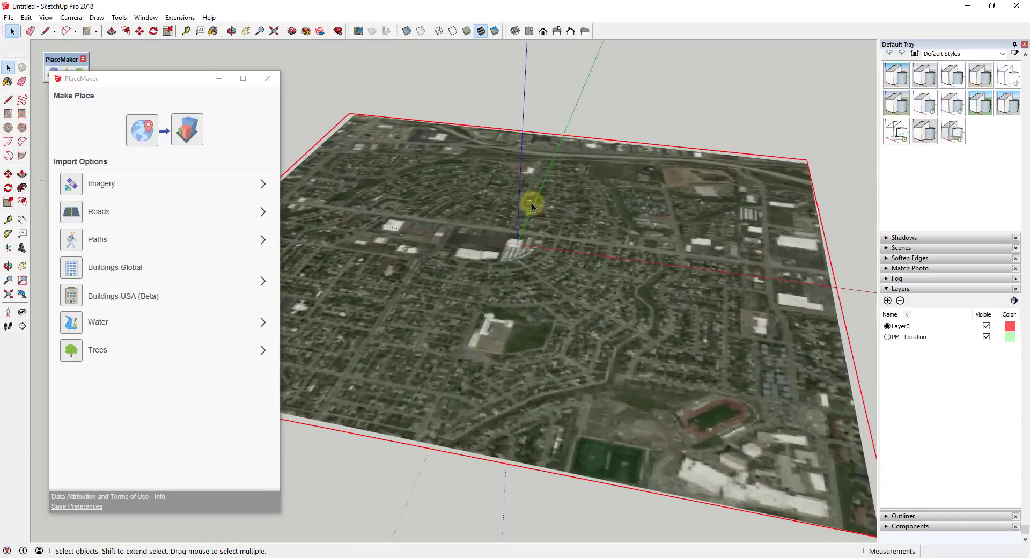
left_click_drag(532, 207, 572, 247)
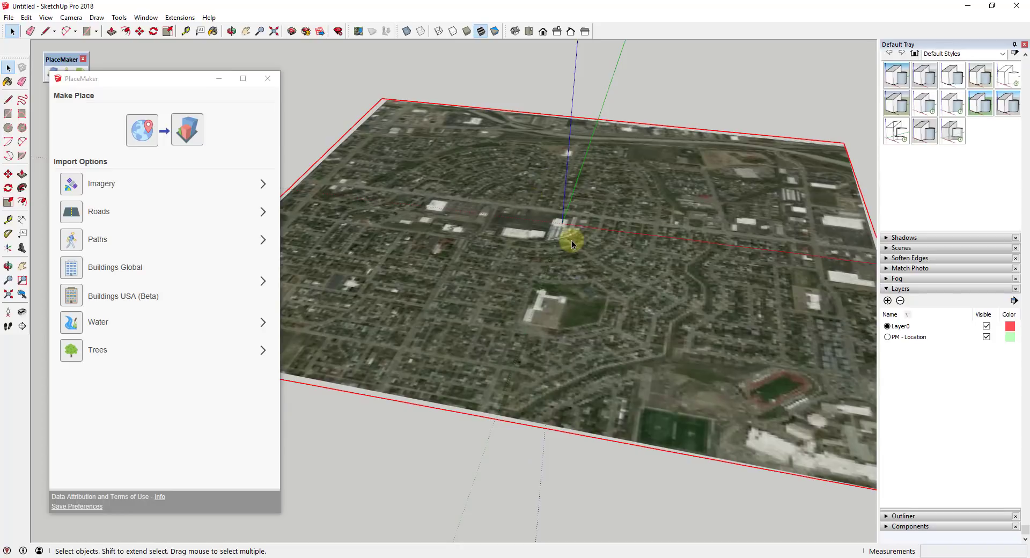
mouse_move(275, 516)
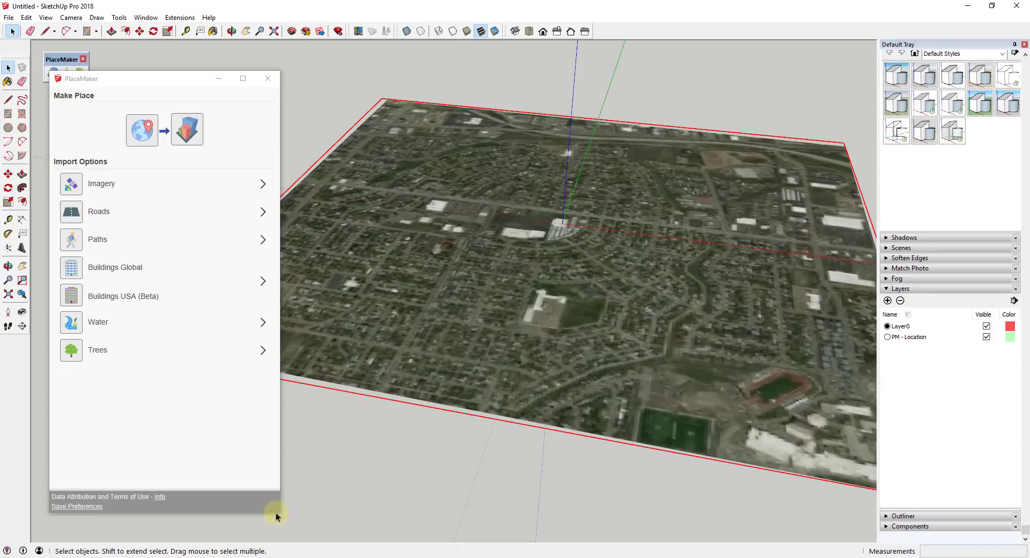
mouse_move(72, 267)
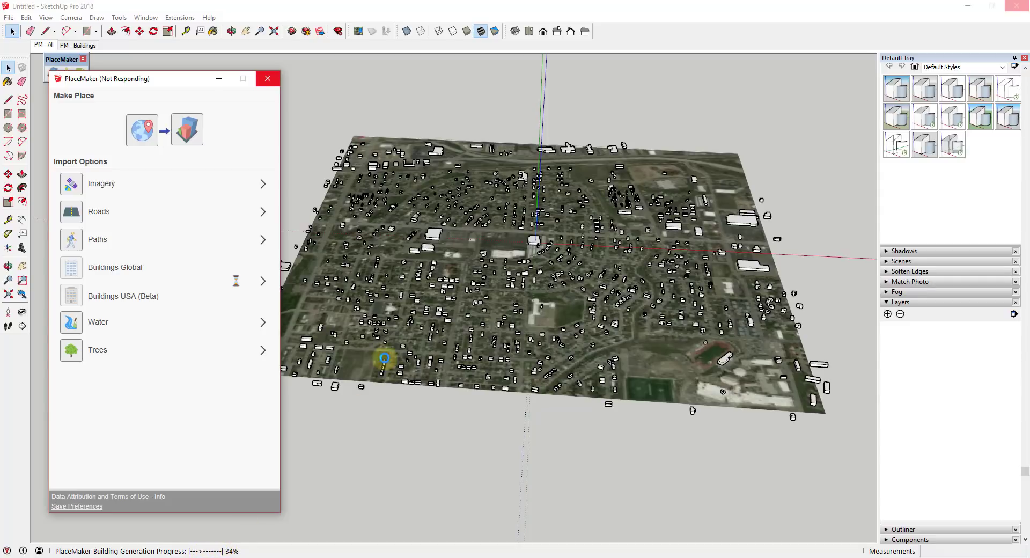
mouse_move(250, 530)
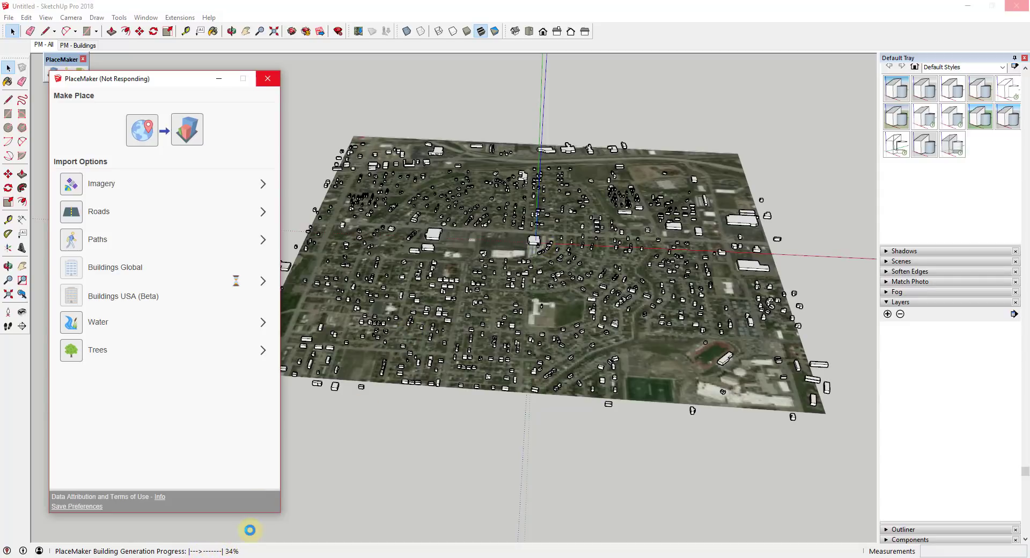
mouse_move(276, 523)
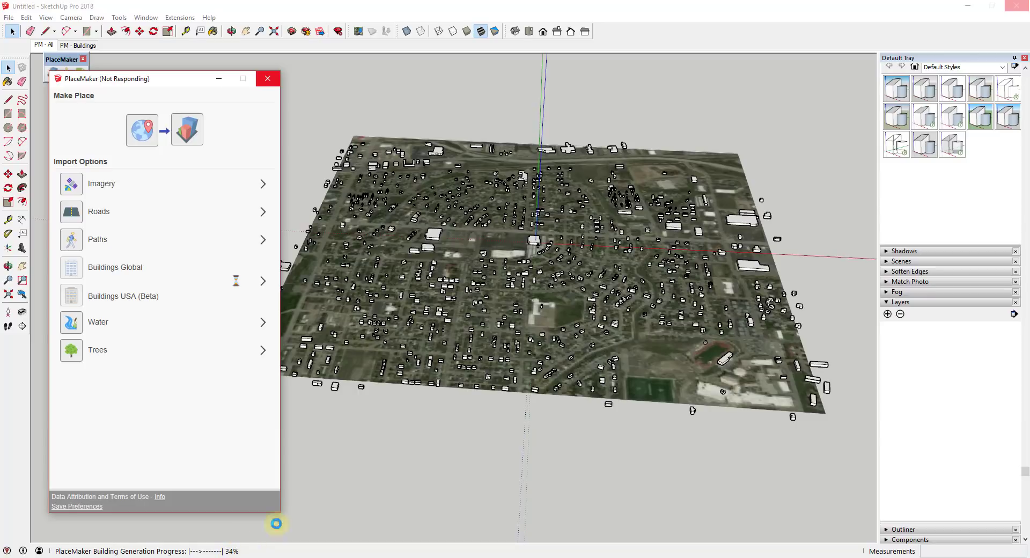
mouse_move(590, 250)
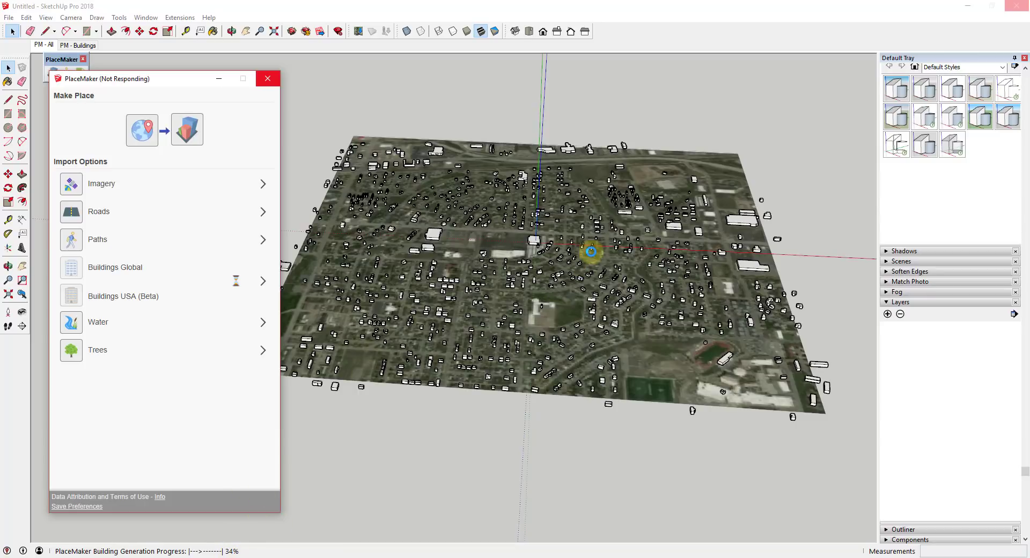
mouse_move(642, 301)
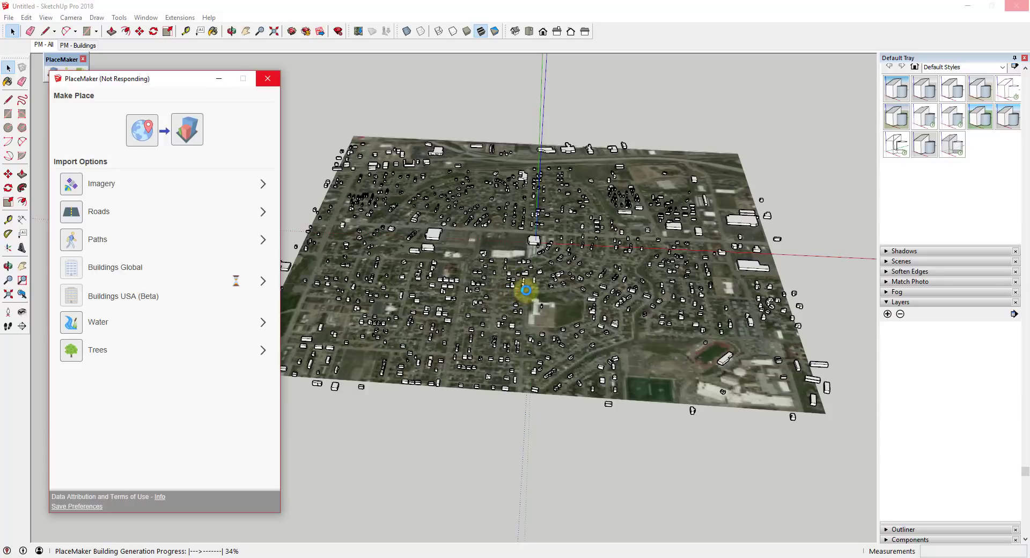
mouse_move(598, 225)
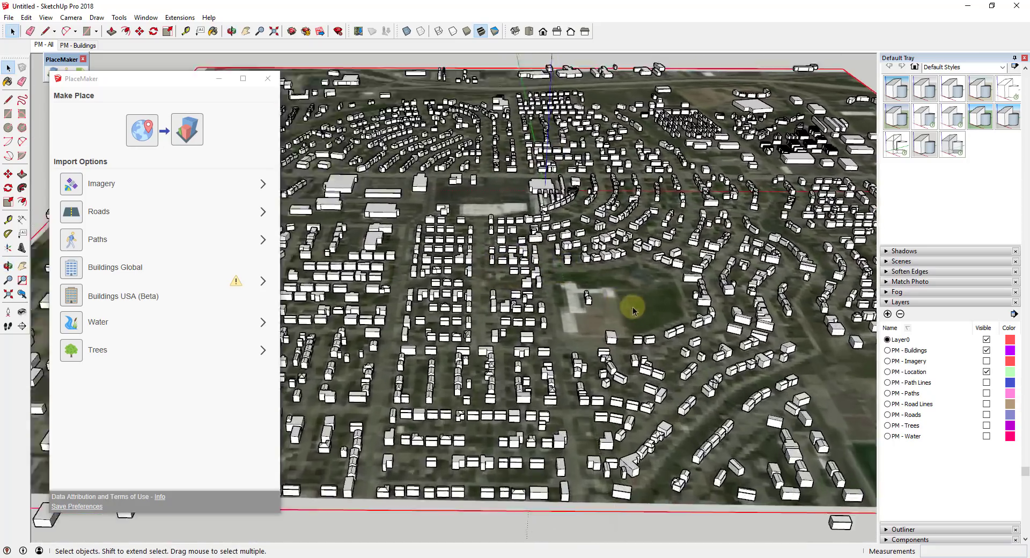
Step: Orbit down to inspect the extruded 3D houses along the residential streets
left_click_drag(631, 309, 656, 302)
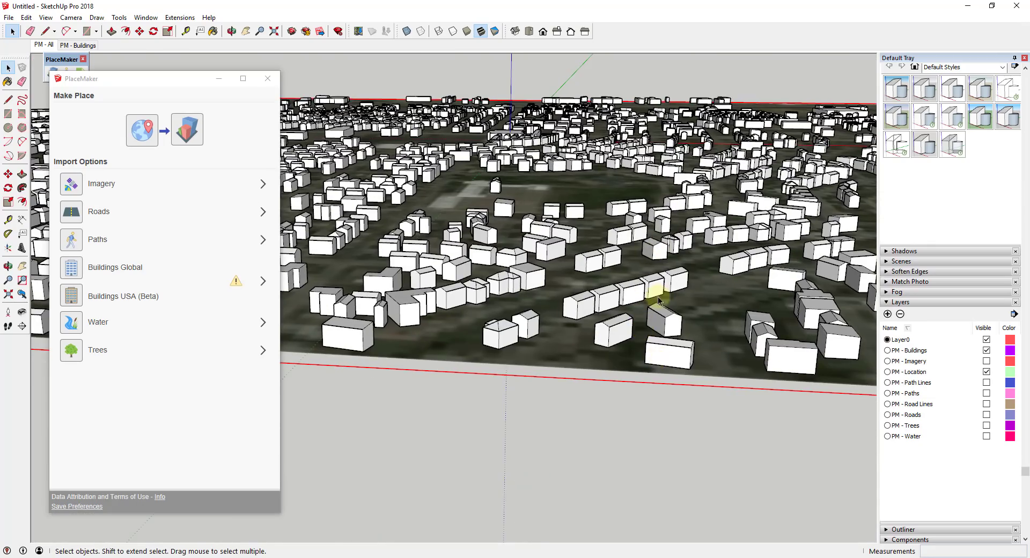